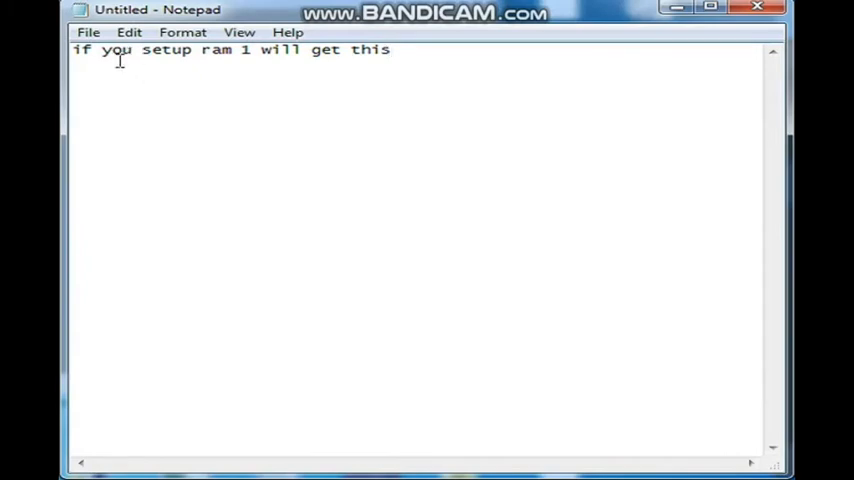
Step: Replace the Notepad note with one saying the RAM was changed from 1 mb to 64 mb
double_click(76, 50)
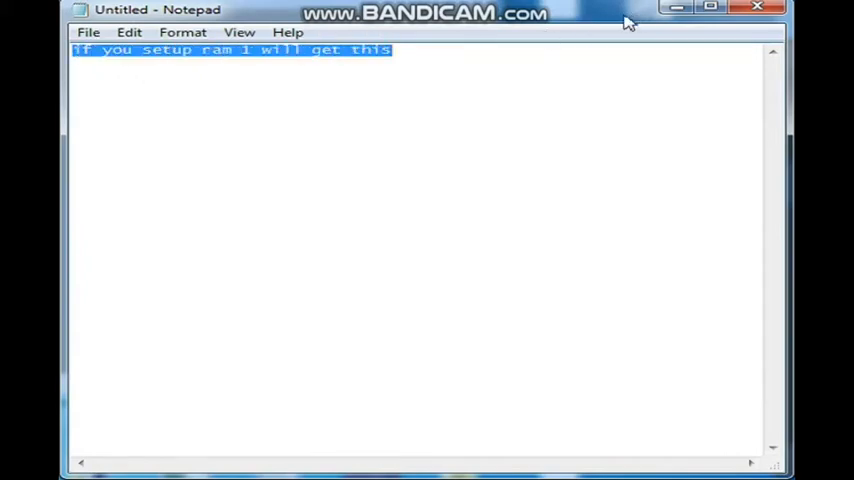
left_click(392, 50)
type("i changed ram 1 mb to 64 mb")
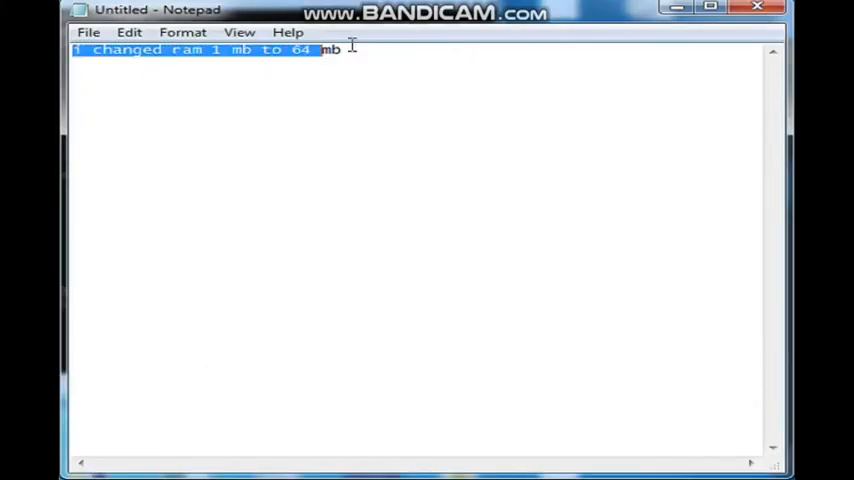
left_click(432, 88)
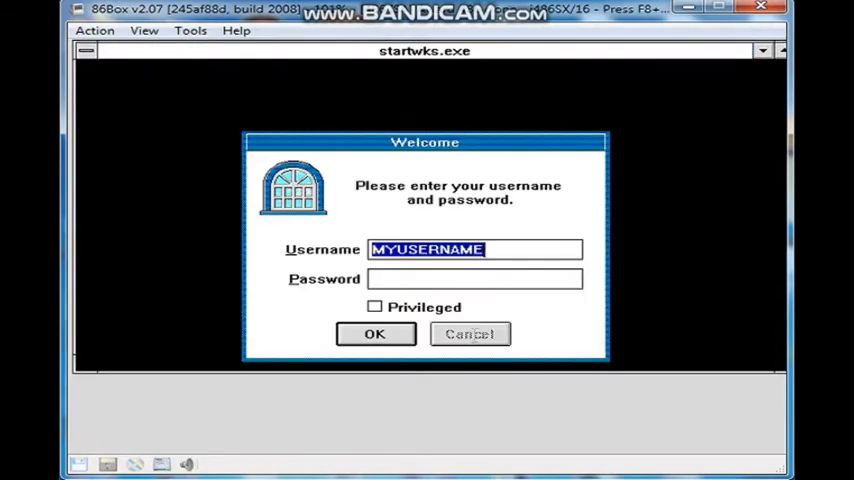
Step: Log in with the default username and view Program Manager's About information
left_click(376, 334)
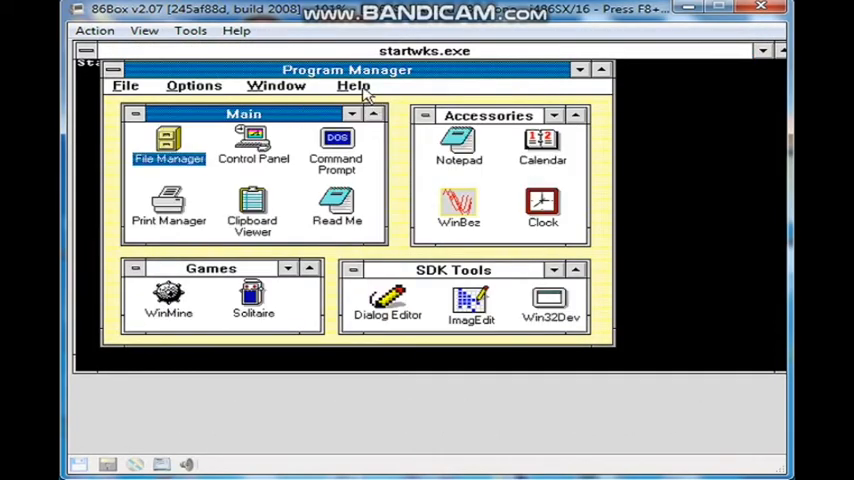
left_click(354, 84)
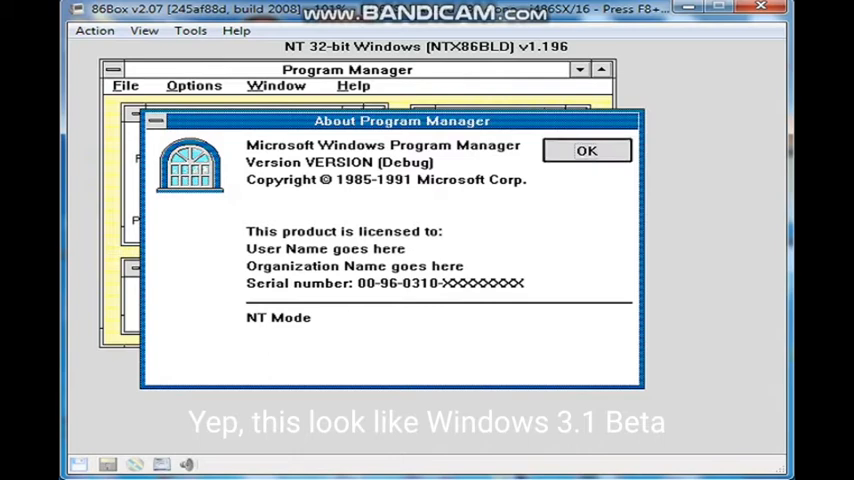
left_click(588, 150)
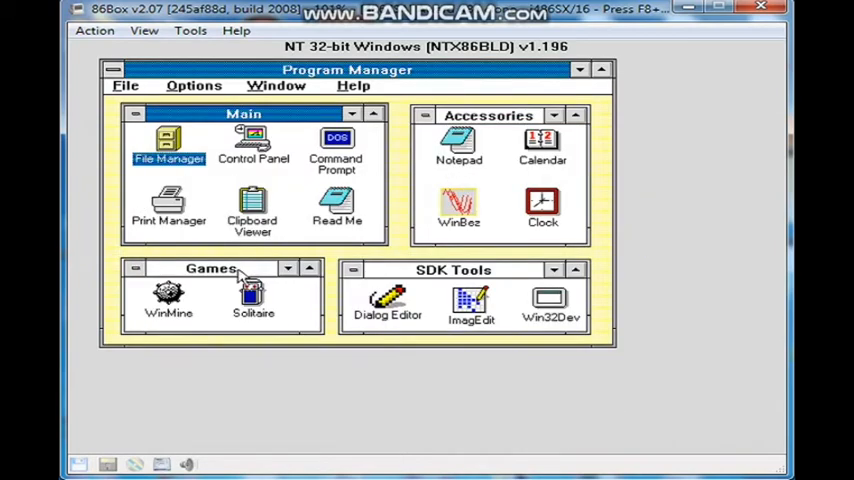
mouse_move(336, 162)
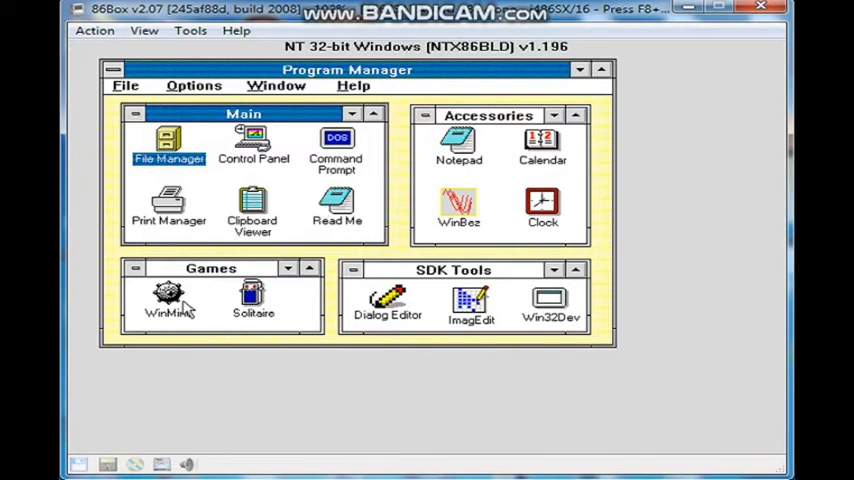
Step: Launch Minesweeper from the Games group
left_click(168, 300)
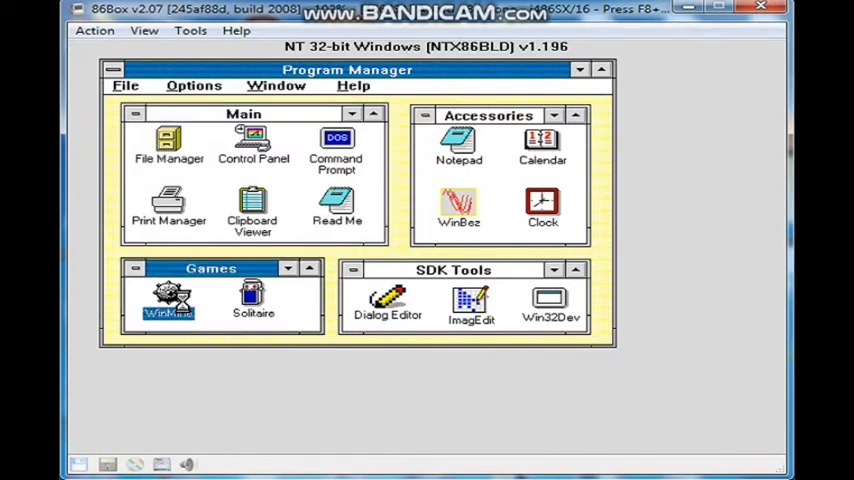
double_click(168, 300)
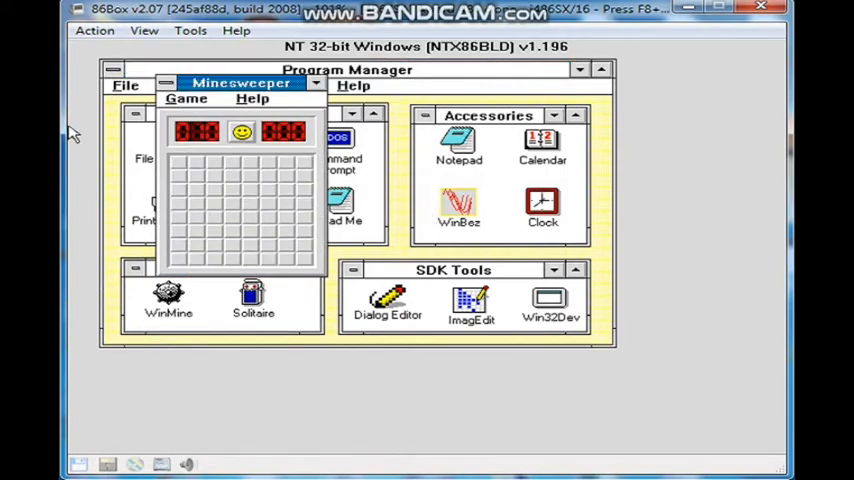
left_click(252, 98)
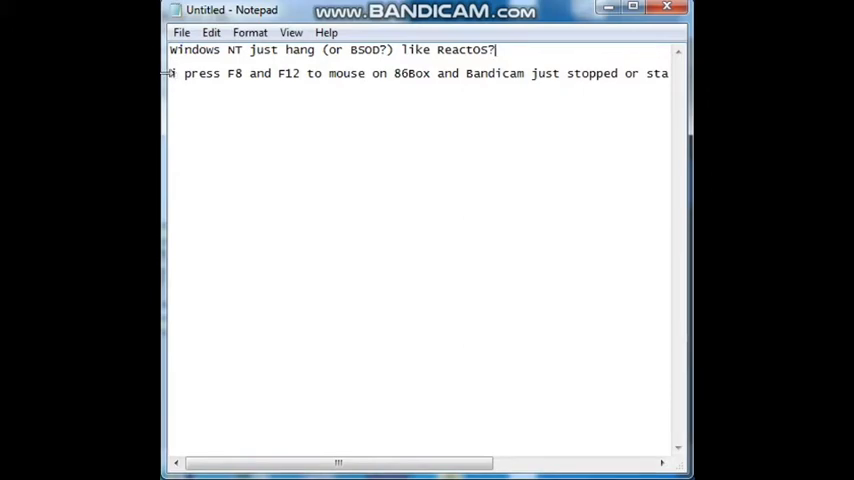
Step: Write notes that Windows NT hung like ReactOS and that the recording stopped
left_click_drag(170, 72, 388, 72)
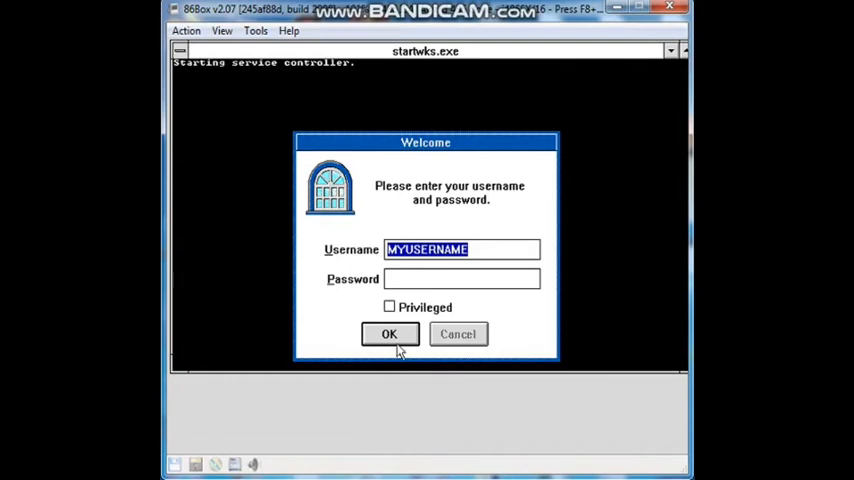
Step: Log in again and launch the WinBez graphics demo from Accessories
left_click(388, 334)
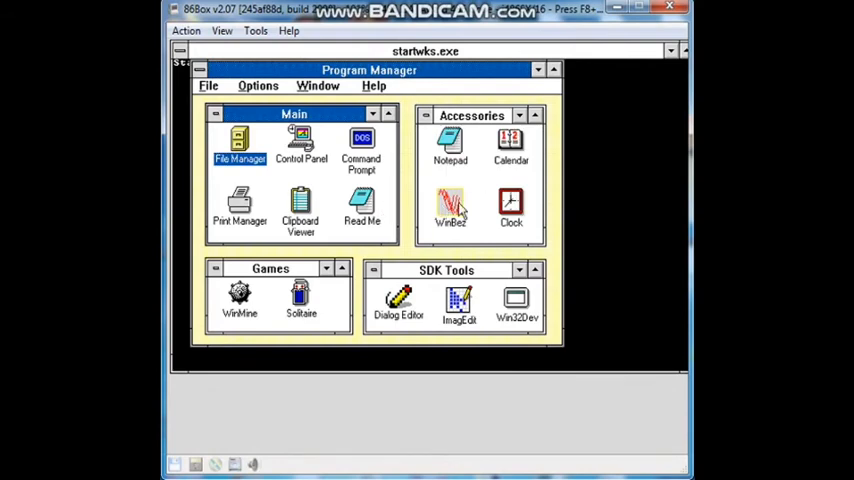
double_click(450, 204)
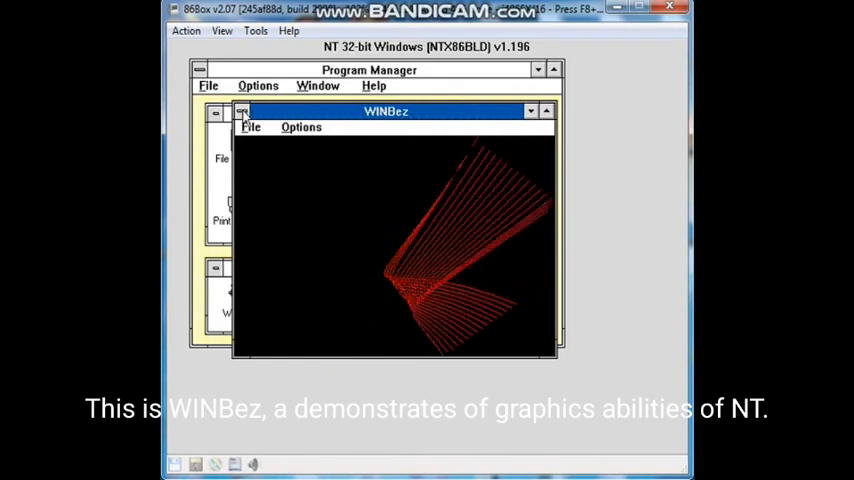
left_click(240, 112)
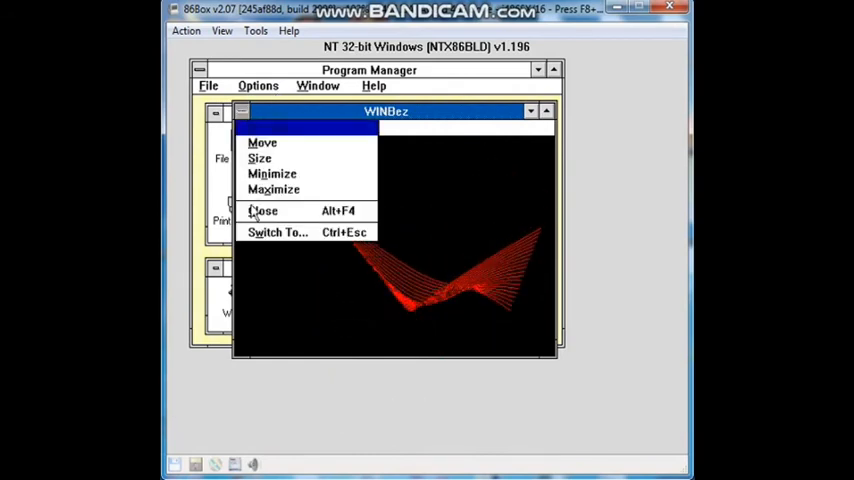
Step: View the Task List via WinBez's Switch To, dismiss it, and reach the command prompt
left_click(276, 232)
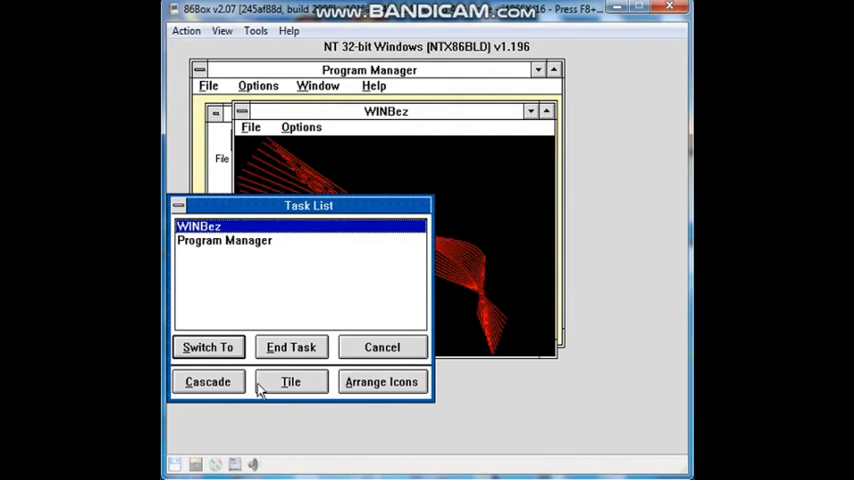
left_click(208, 348)
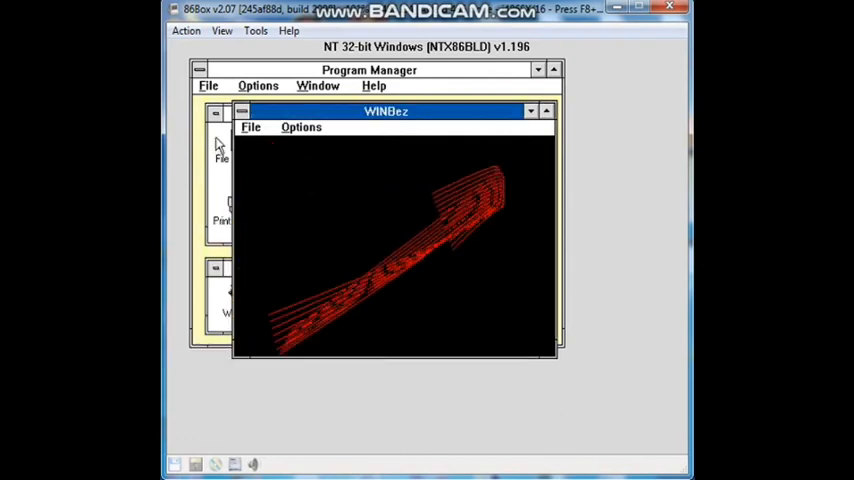
left_click(242, 112)
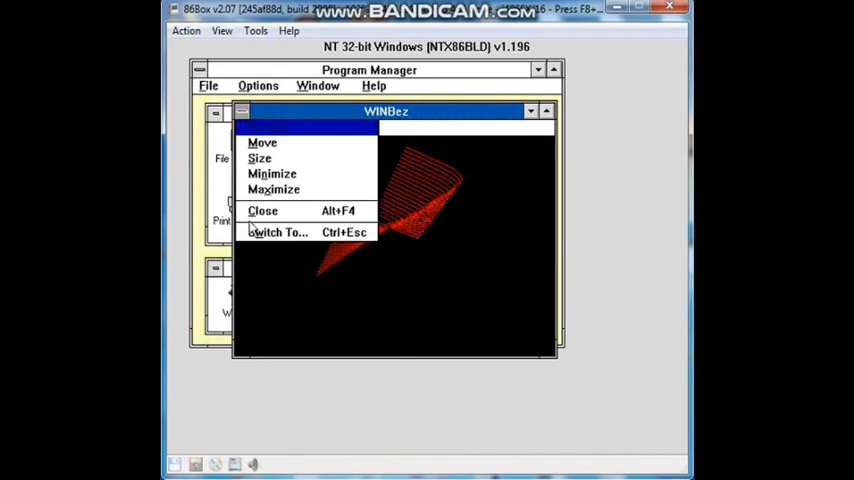
left_click(262, 210)
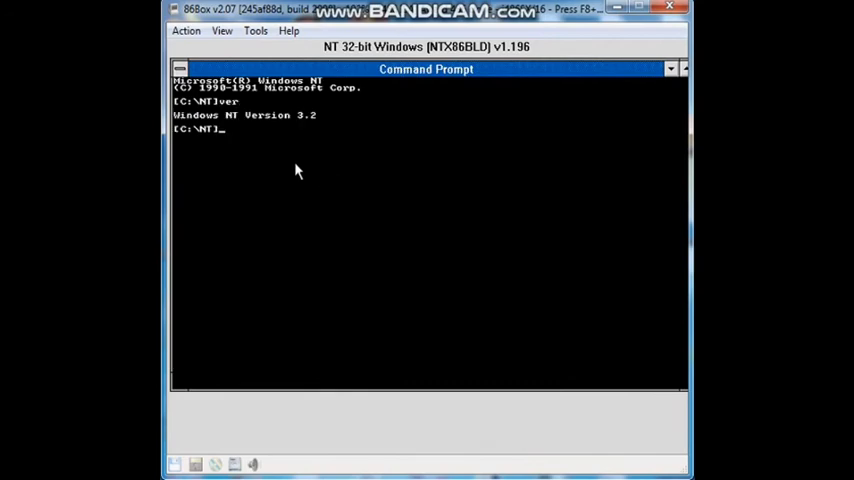
Step: Exit the Command Prompt and read through the README file in Notepad
type("ex")
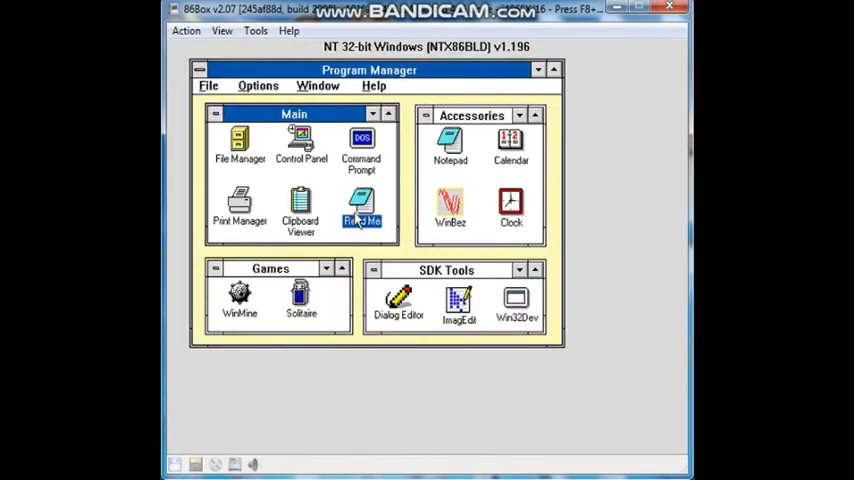
double_click(360, 210)
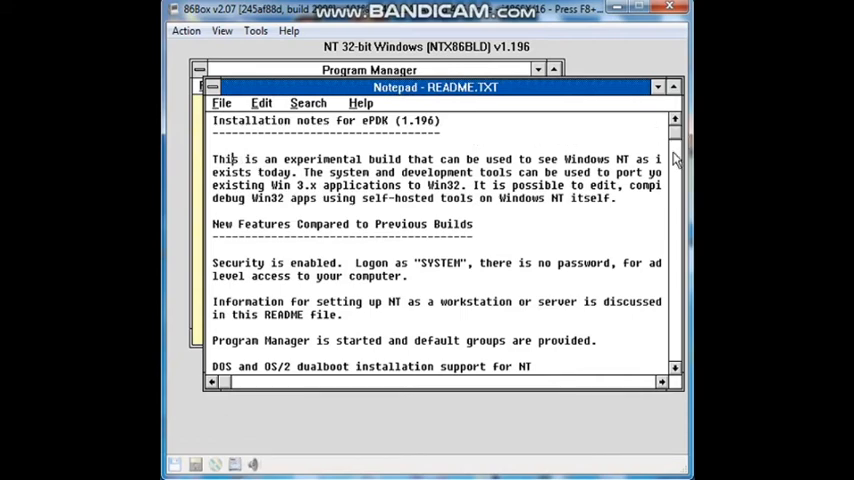
scroll("down", 3)
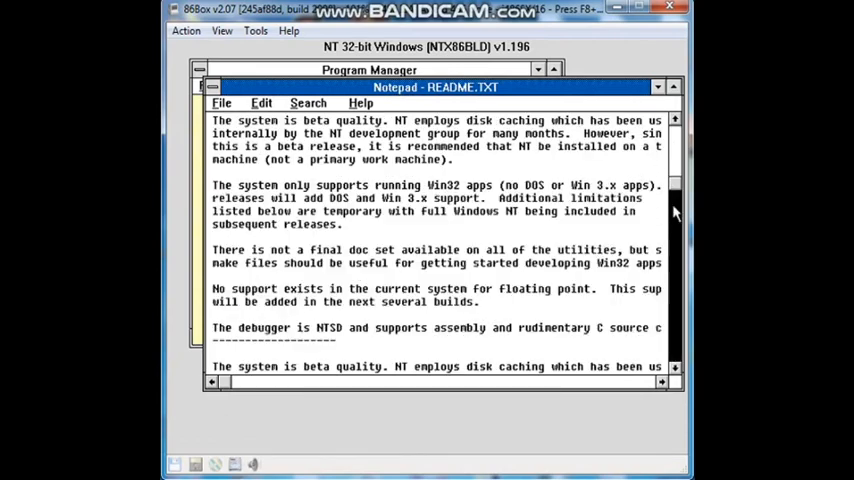
scroll("down", 3)
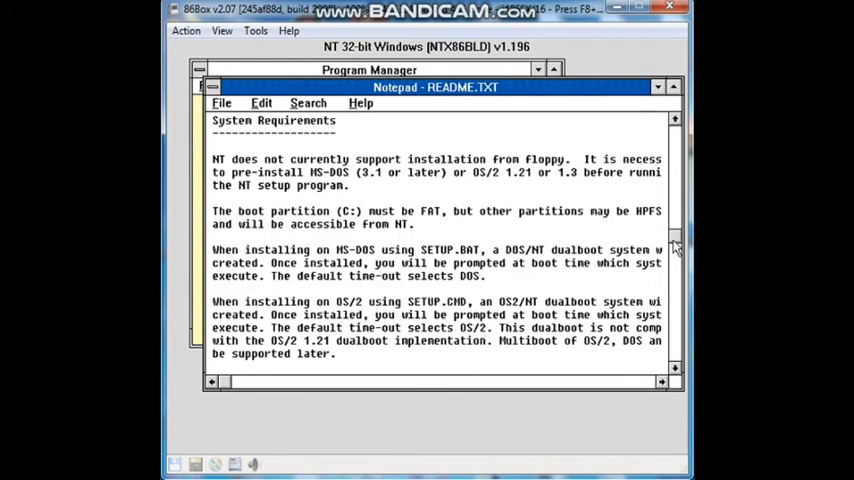
scroll("down", 3)
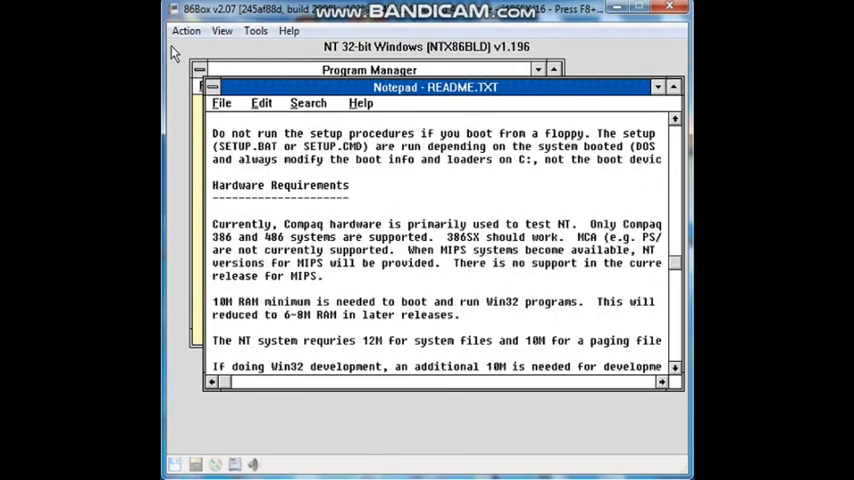
Step: View the About Notepad information and return to Program Manager
left_click(208, 88)
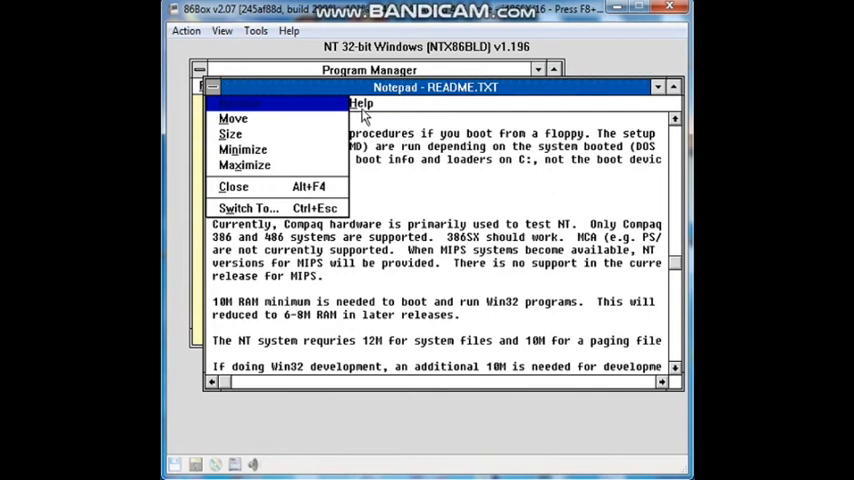
left_click(360, 104)
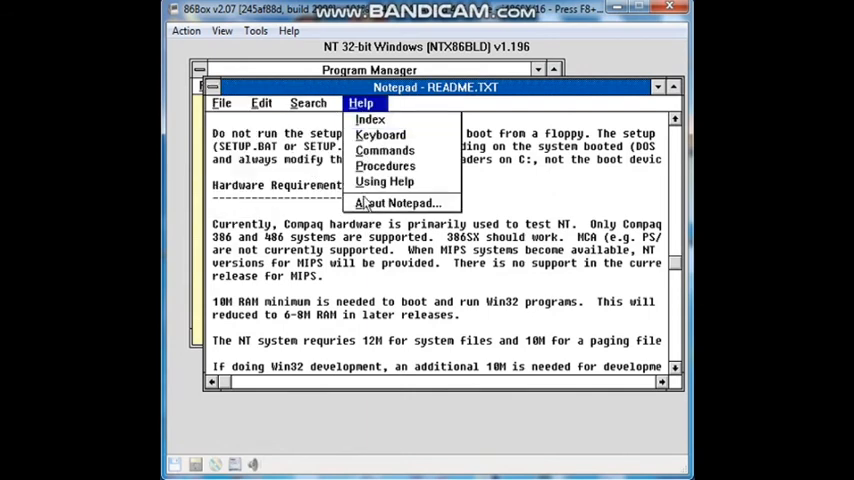
left_click(396, 202)
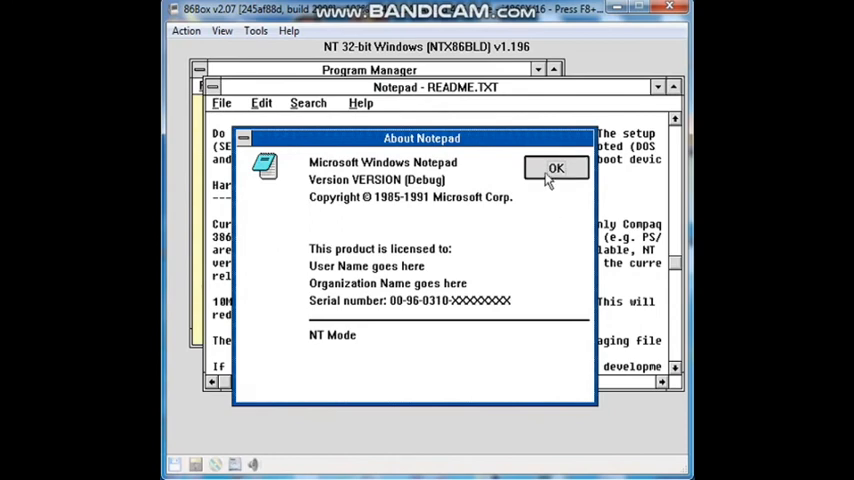
left_click(556, 168)
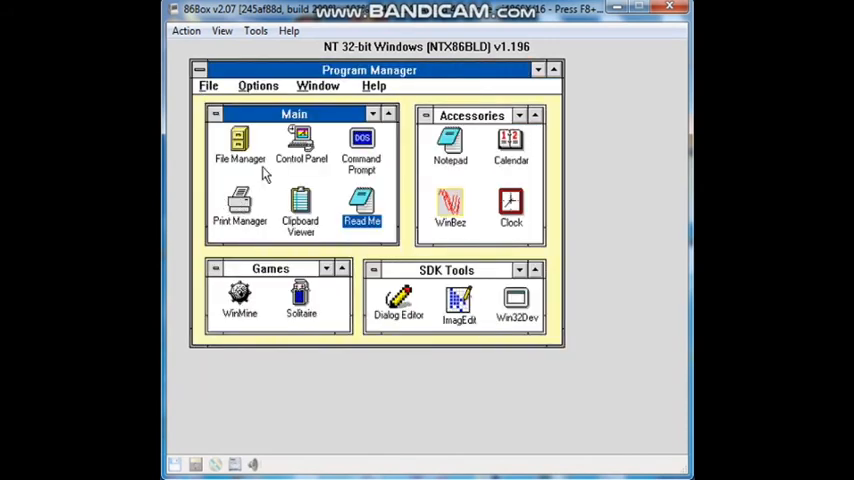
mouse_move(244, 236)
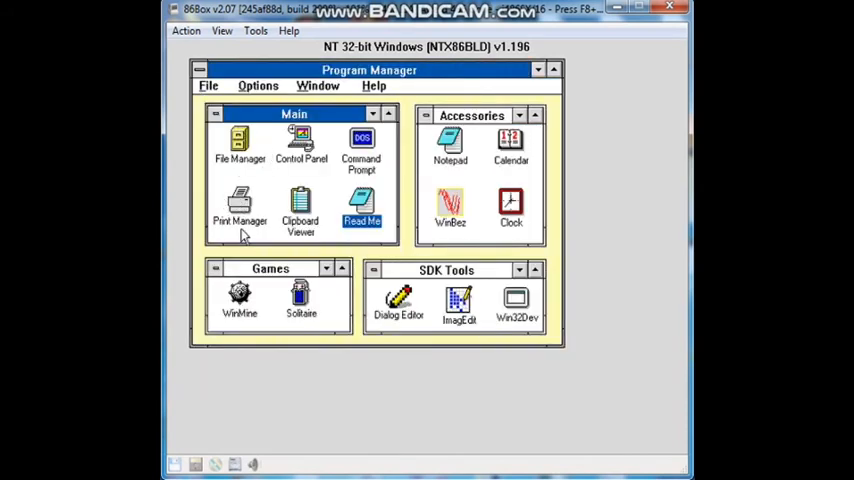
Step: Launch Control Panel and look at the Sound settings
left_click(300, 140)
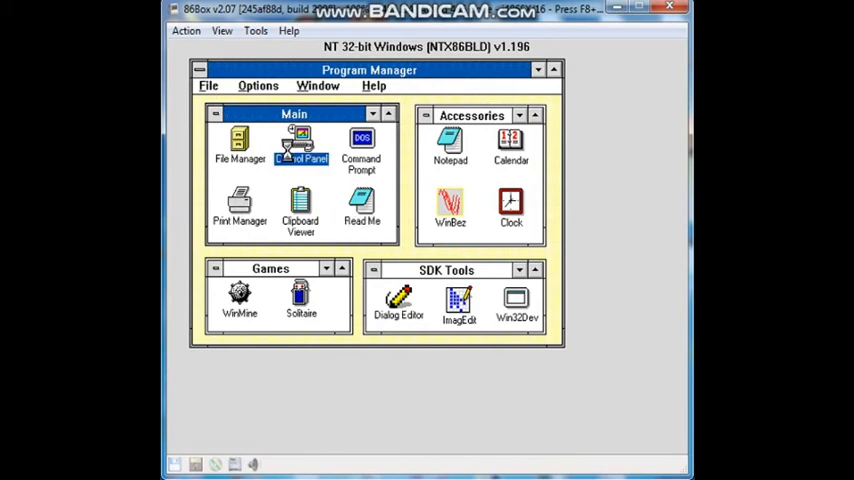
double_click(300, 144)
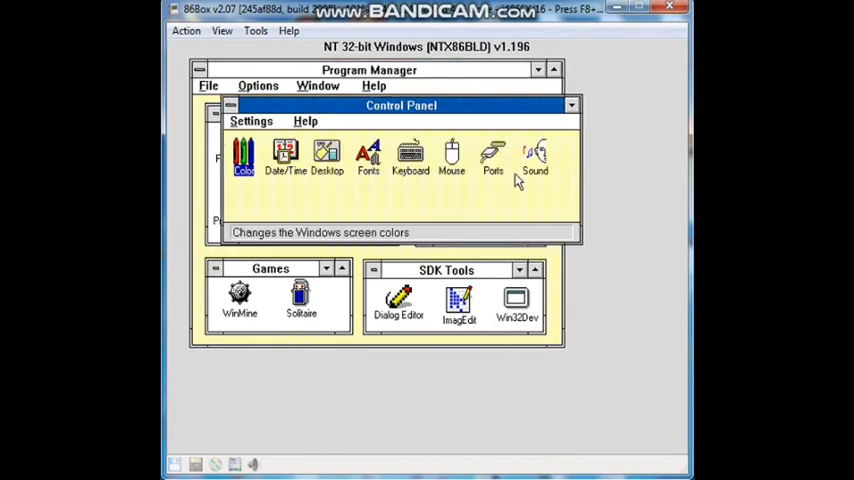
double_click(534, 156)
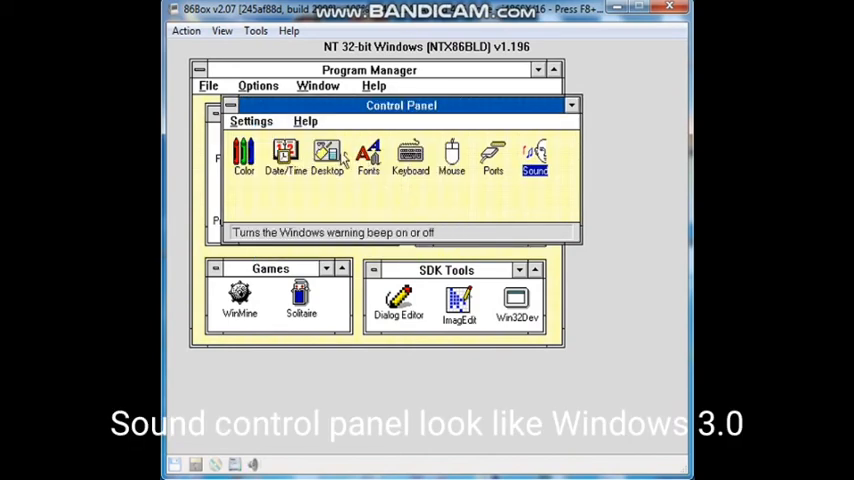
Step: In Desktop settings, list the available wallpapers; only None is offered
left_click(328, 156)
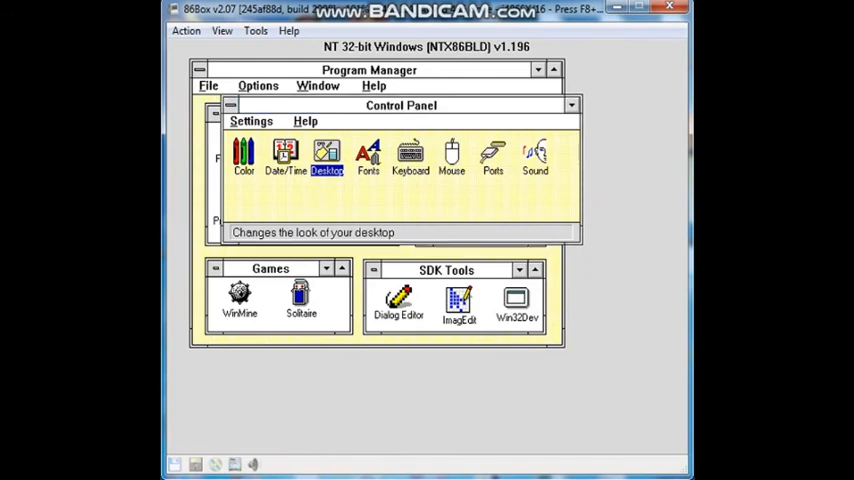
double_click(328, 156)
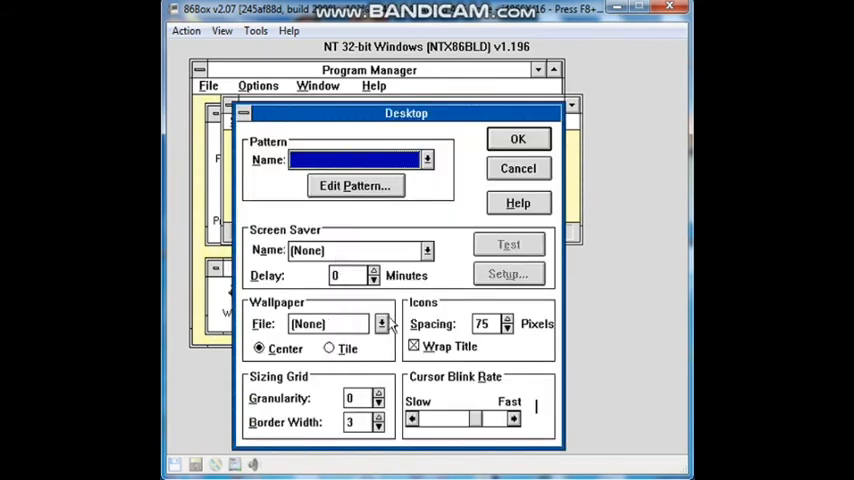
left_click(382, 324)
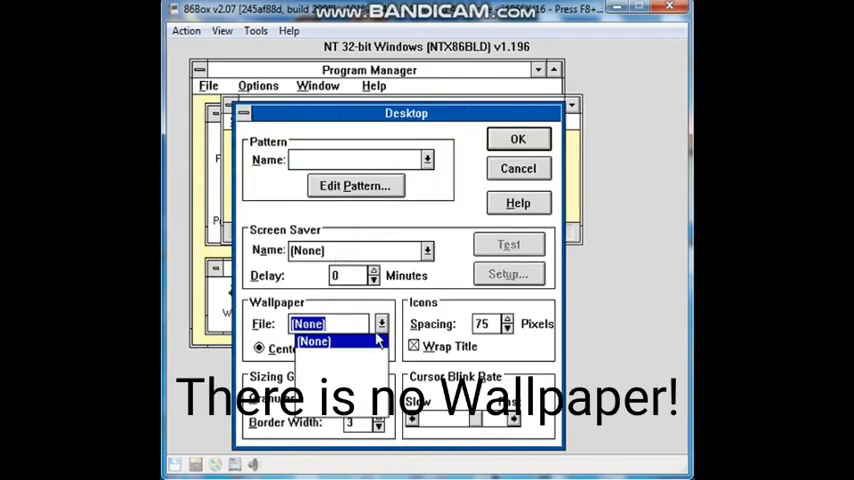